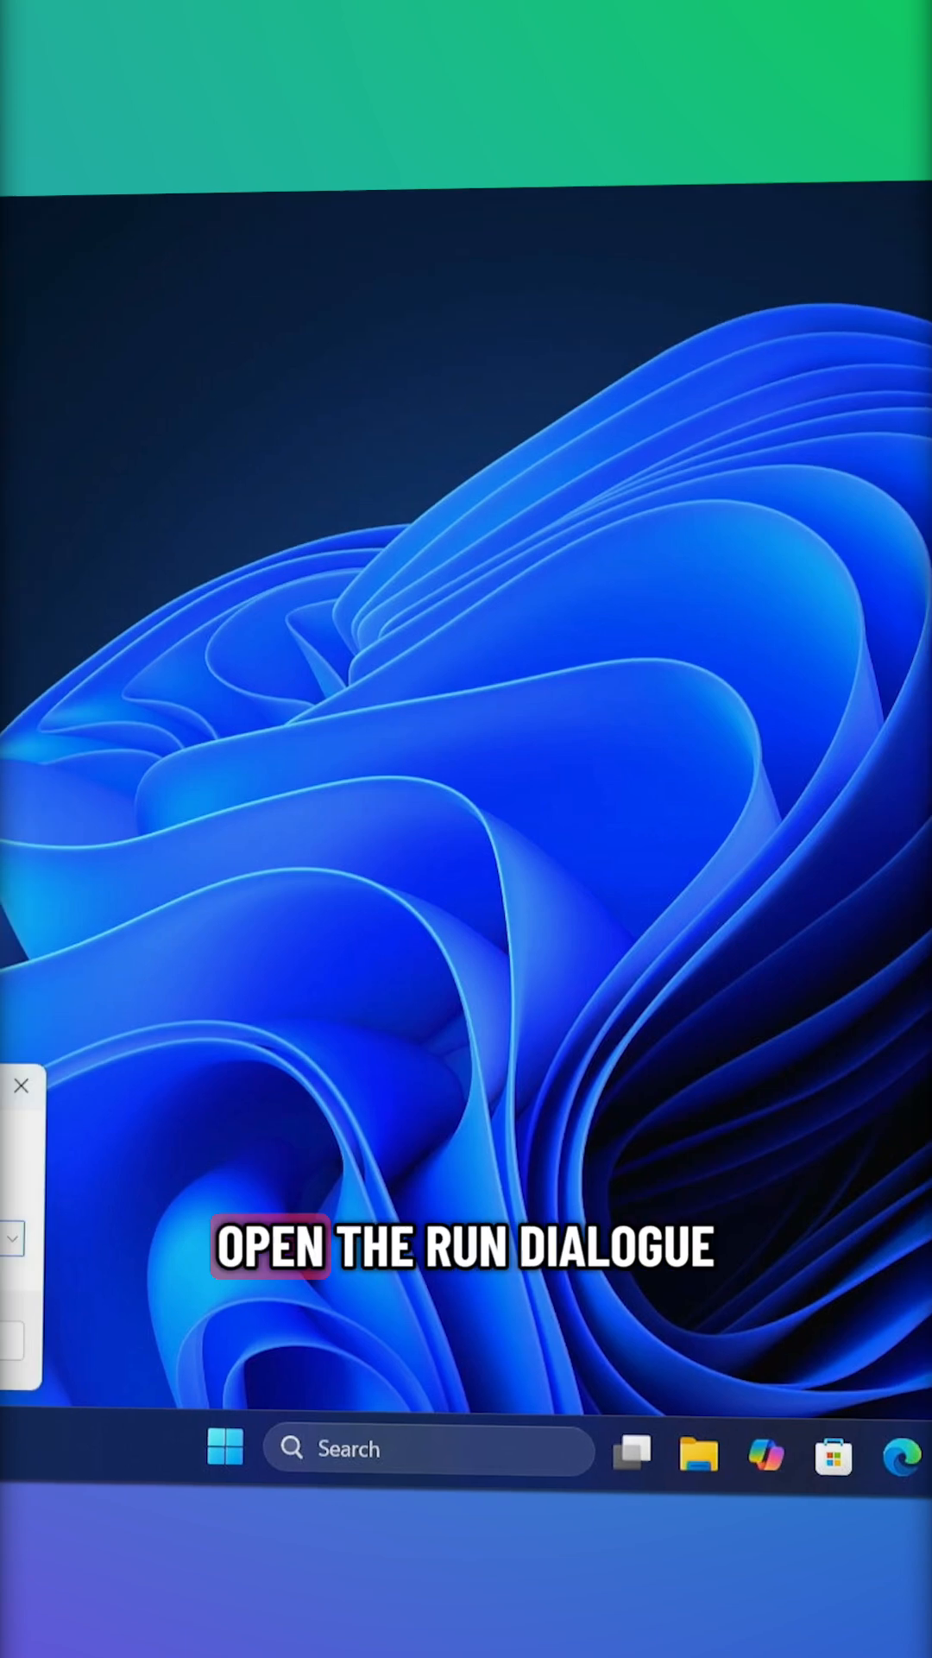
Step: Make Ultimate Performance the active plan and reach its advanced power settings via Win+R
{"action": "key", "text": "Win+r"}
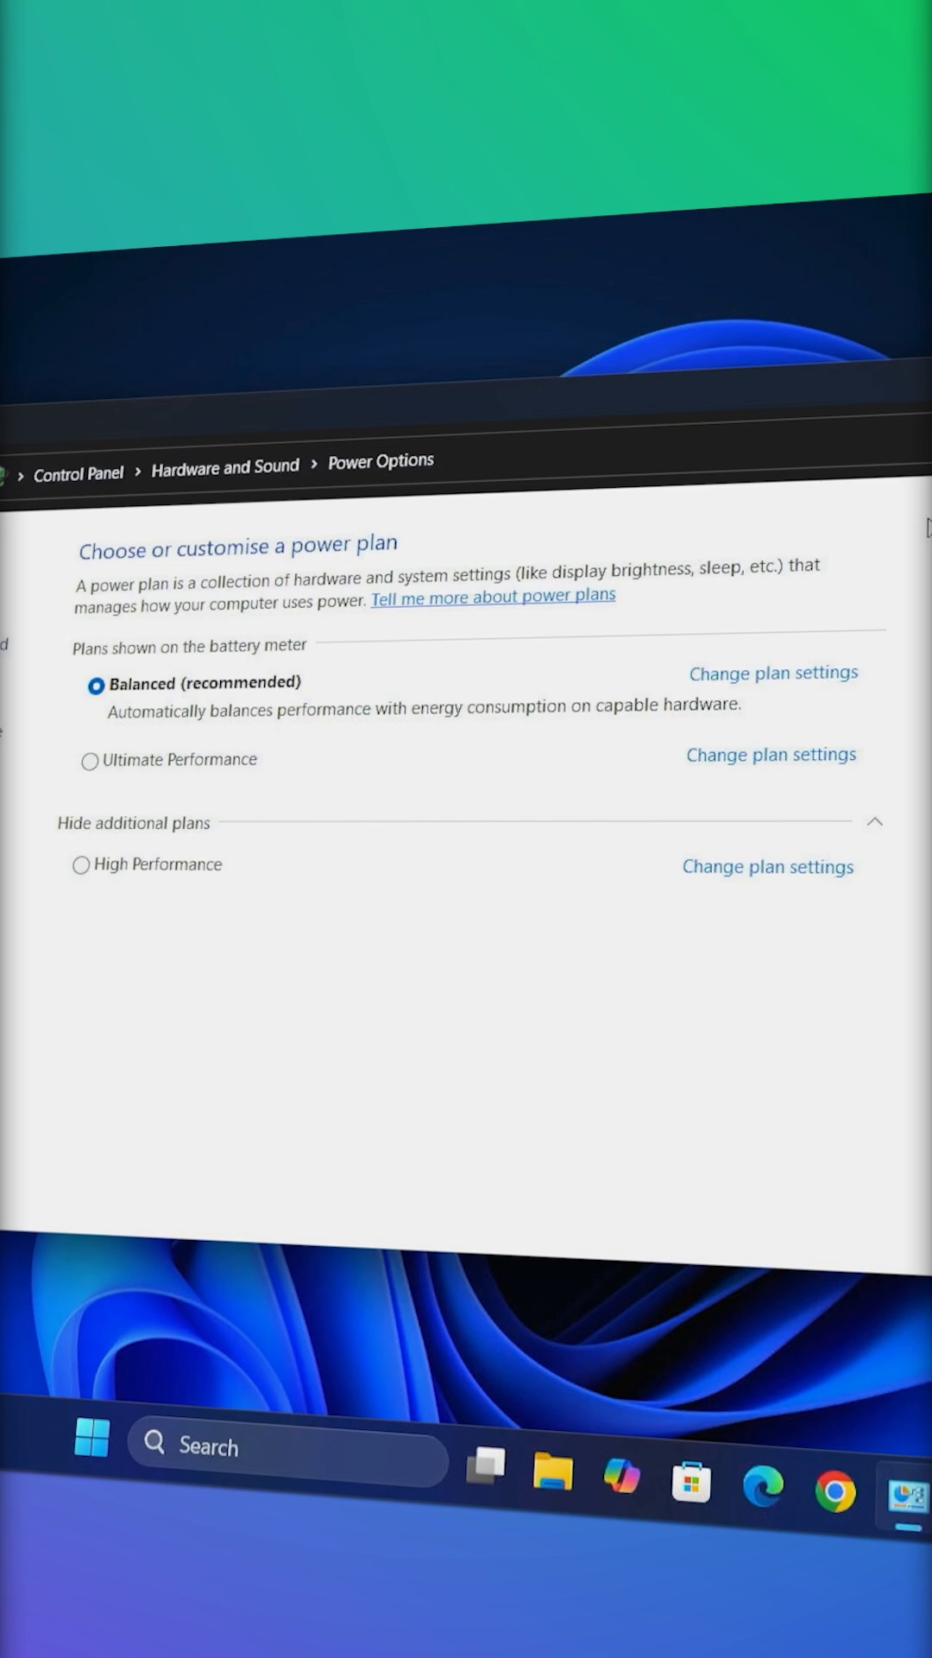
{"action": "left_click", "coordinate": [90, 760]}
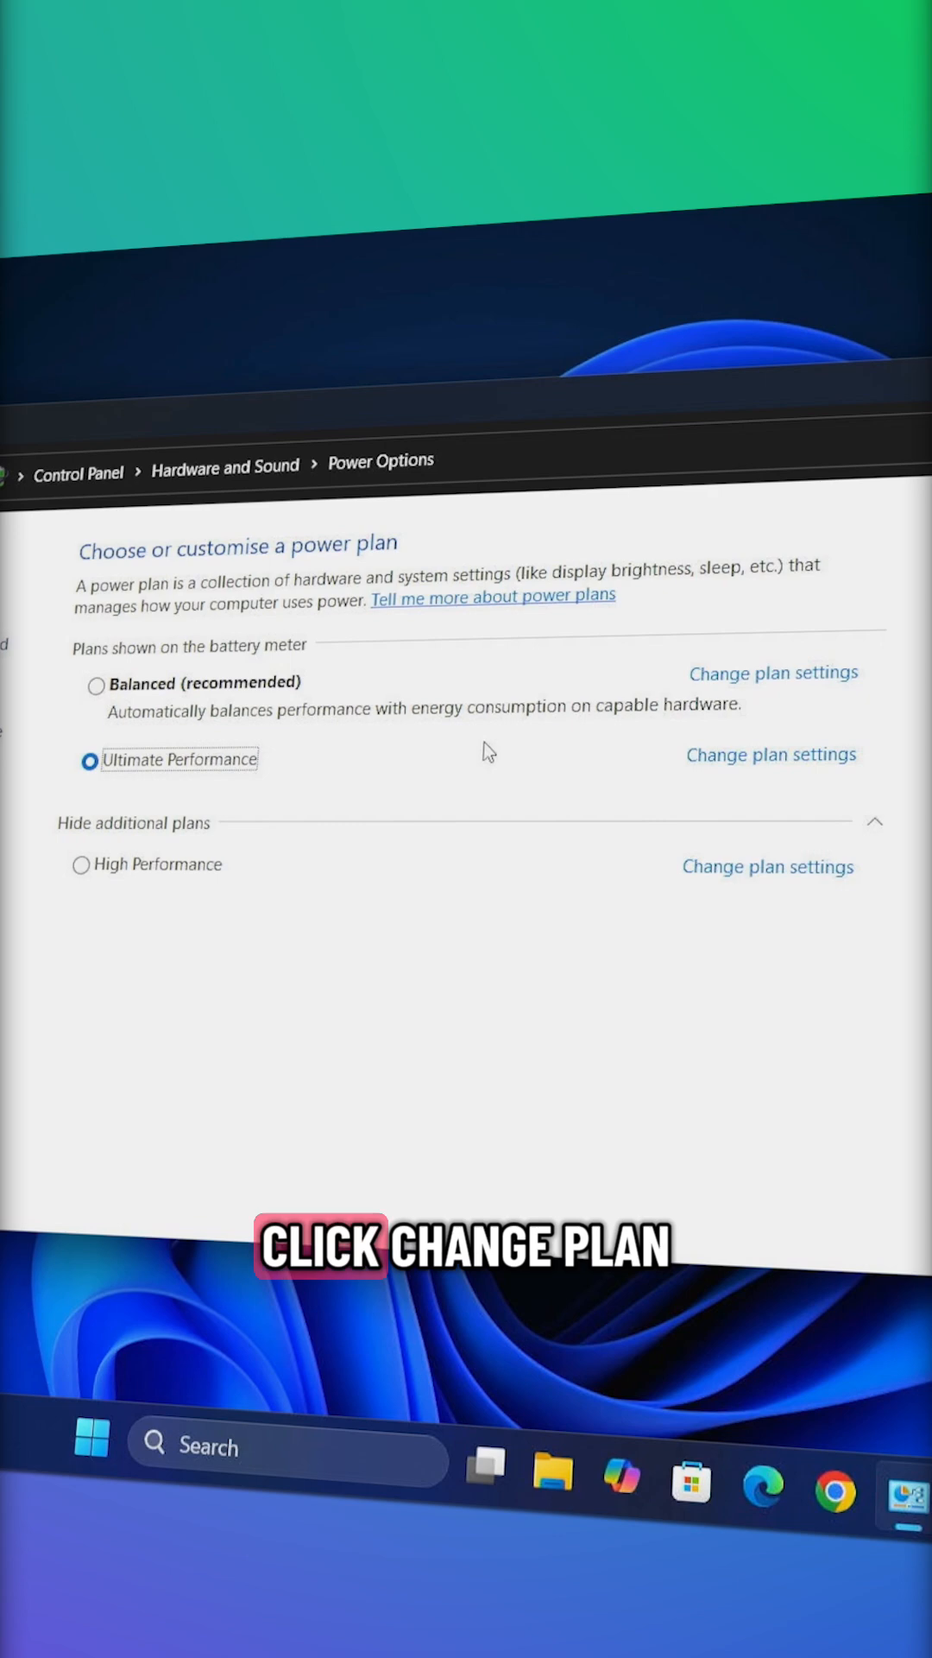
{"action": "left_click", "coordinate": [770, 755]}
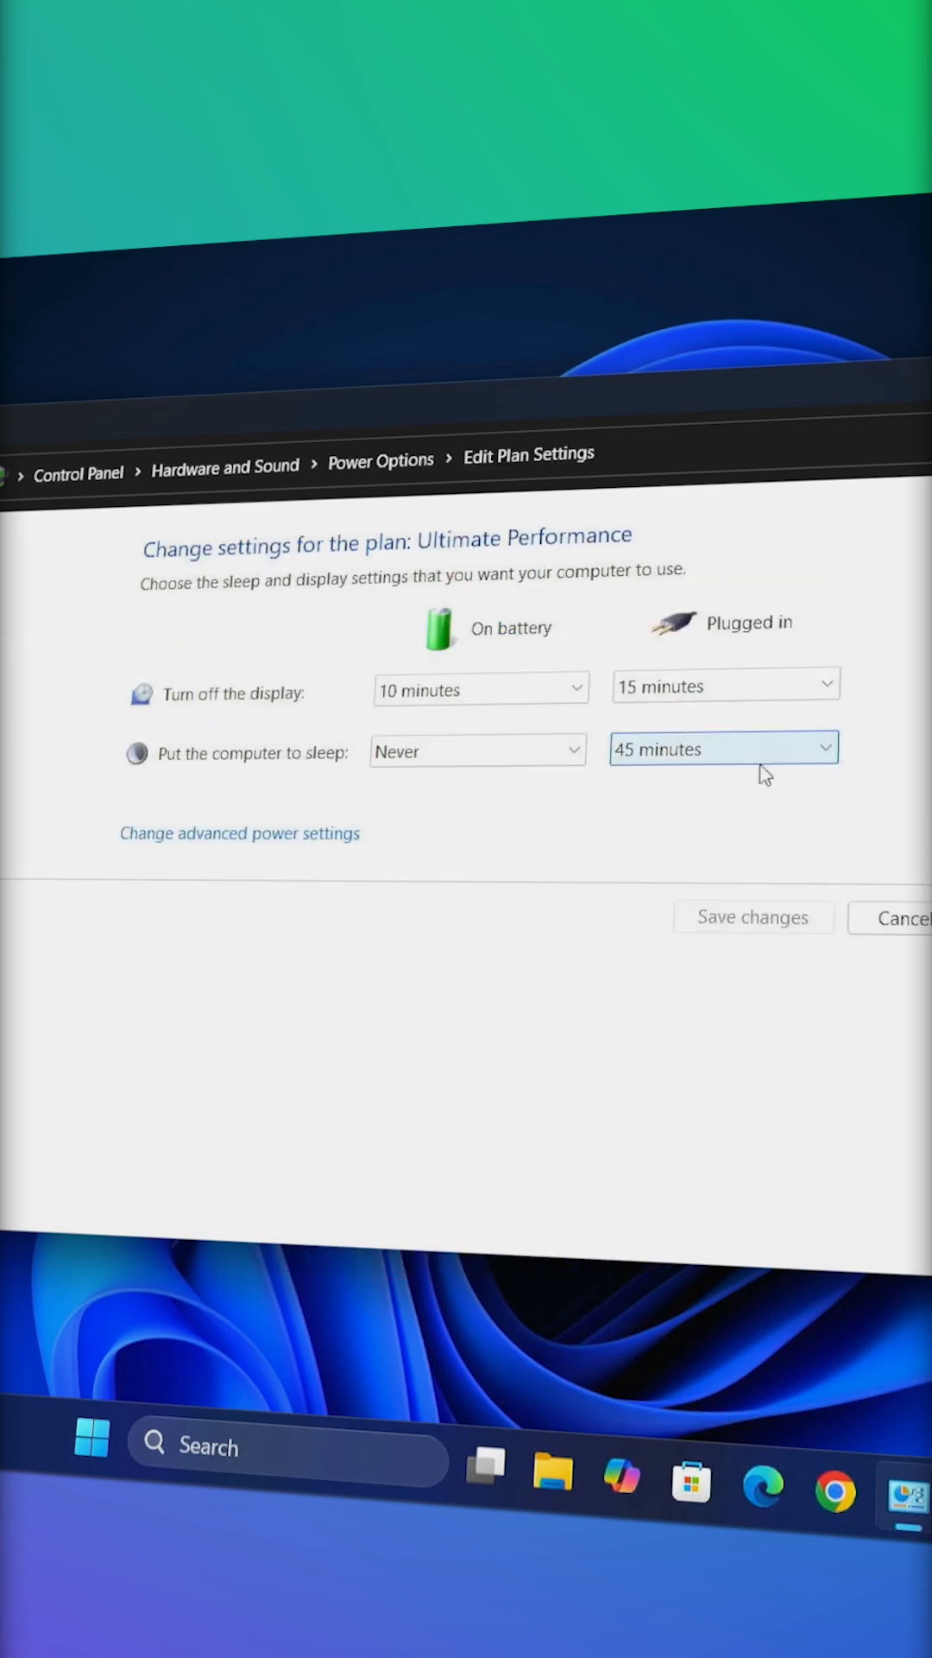
{"action": "left_click", "coordinate": [238, 833]}
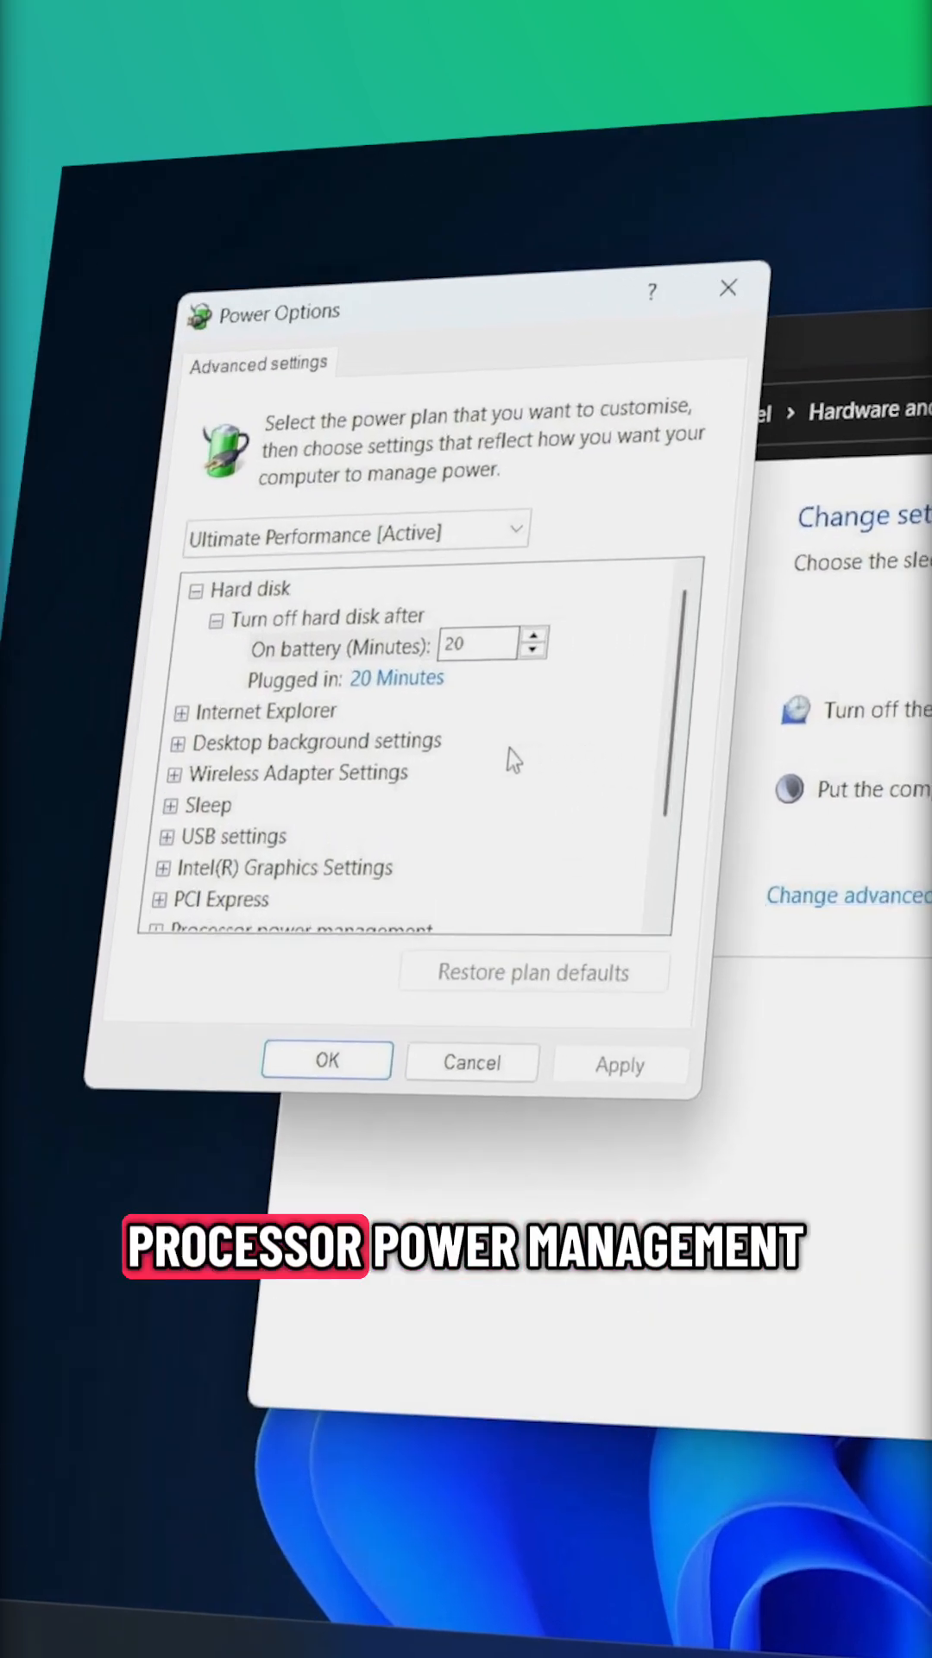
Step: Under Processor power management, set minimum processor state to 50% on battery and 100% plugged in
{"action": "left_click", "coordinate": [180, 803]}
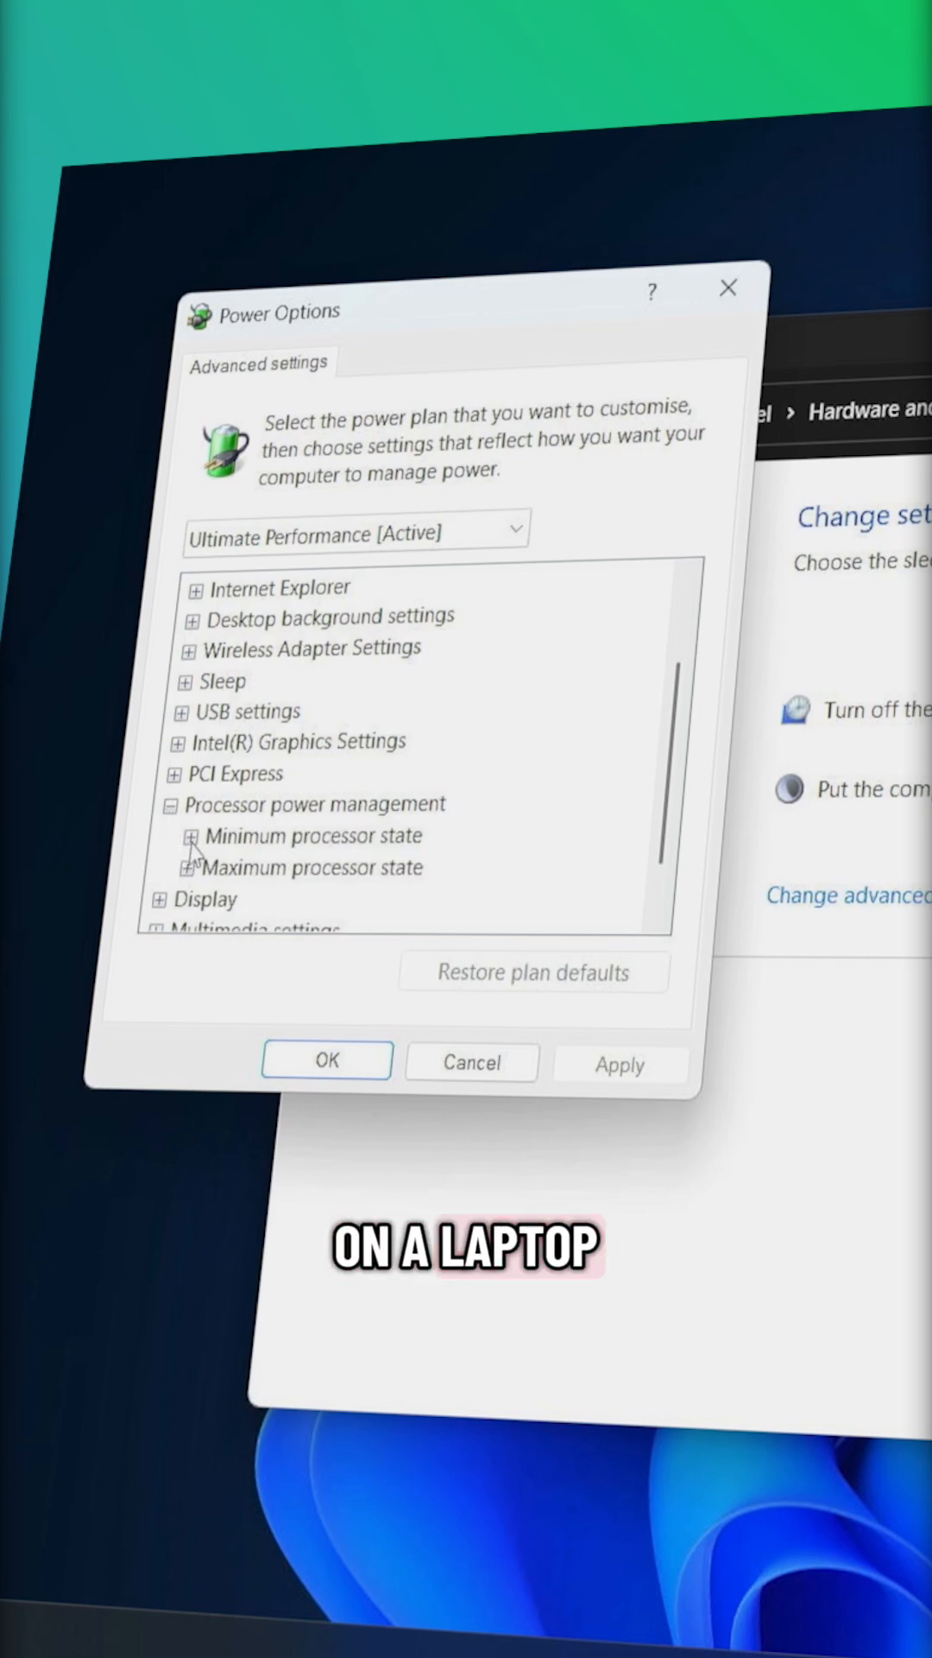
{"action": "left_click", "coordinate": [186, 836]}
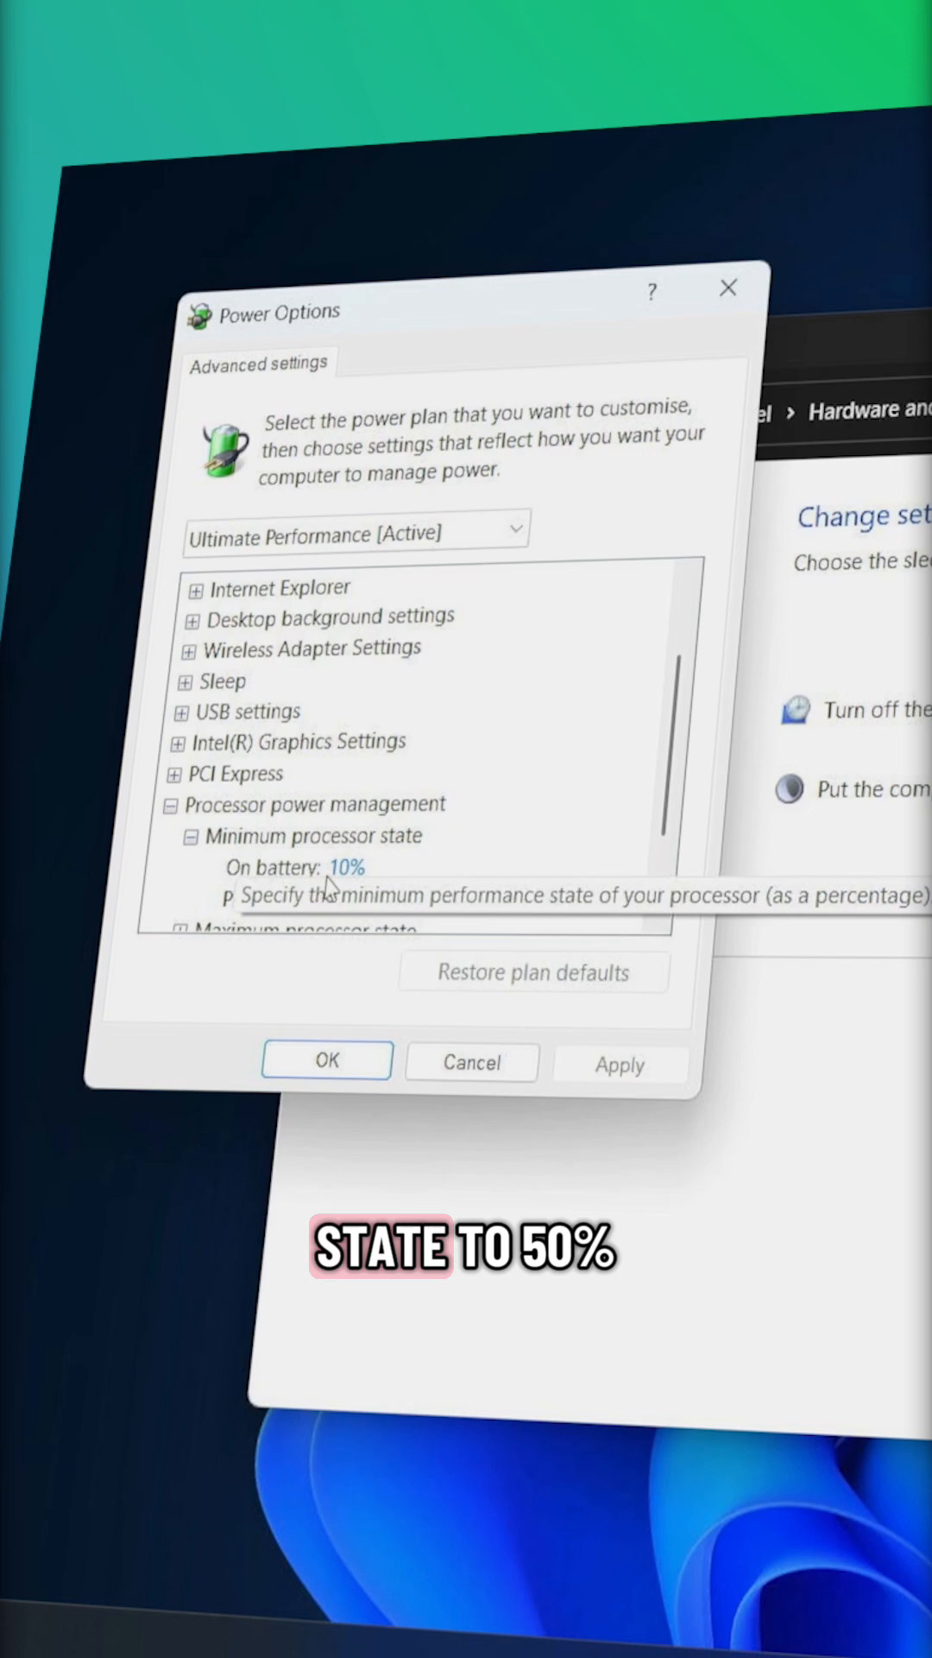
{"action": "left_click", "coordinate": [339, 867]}
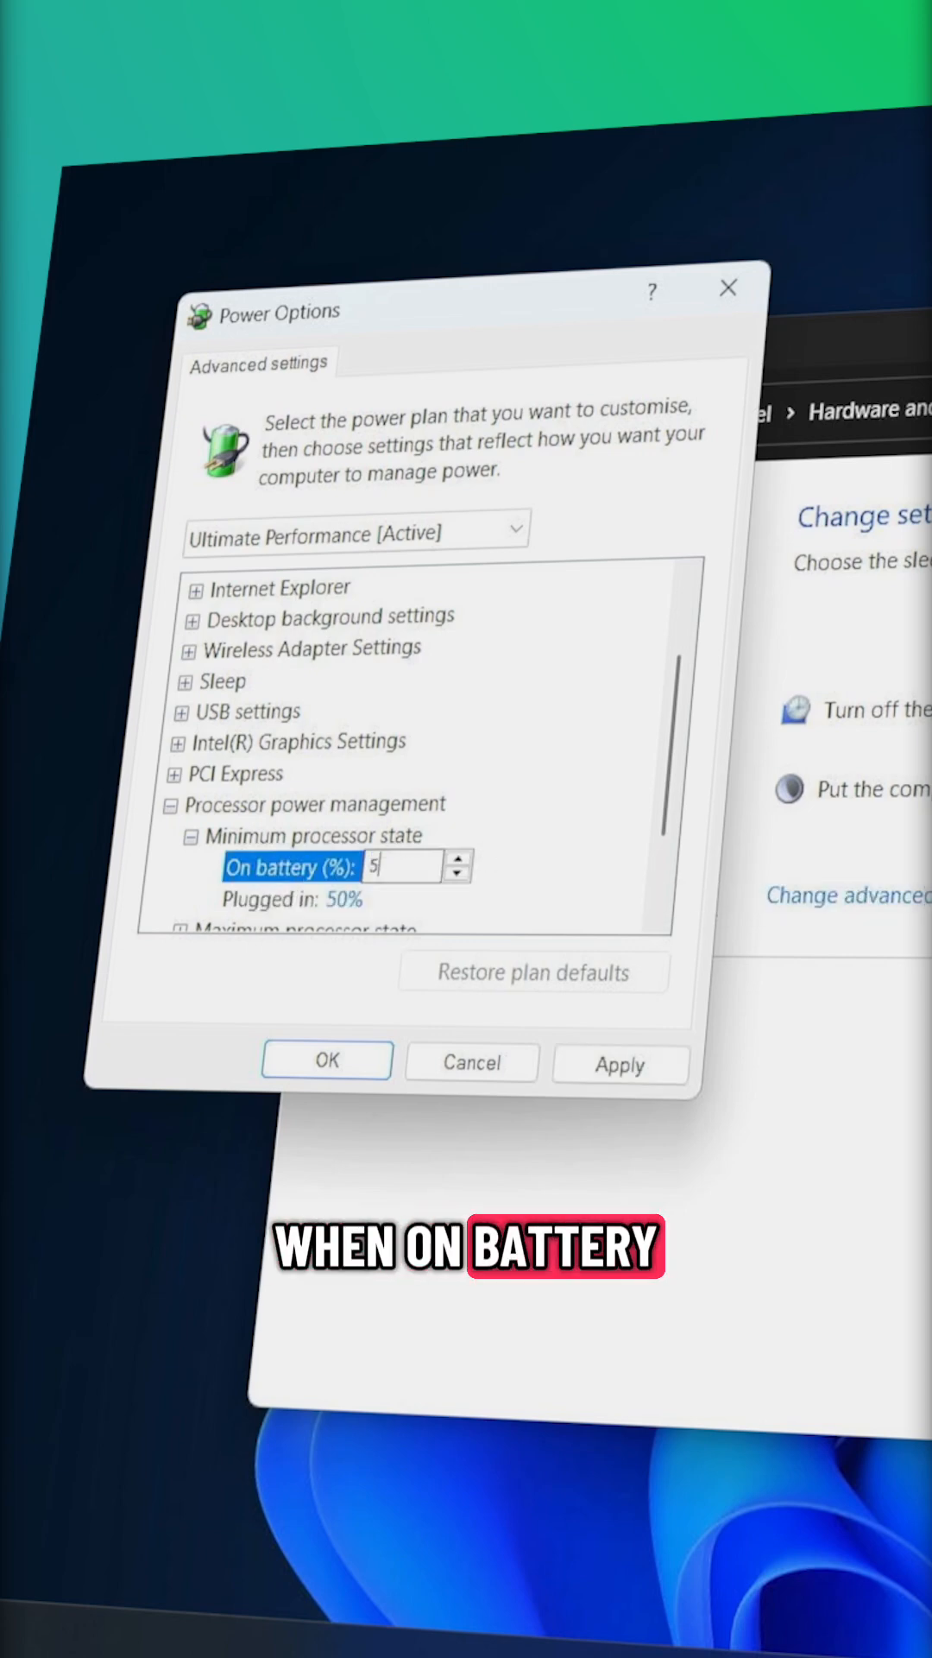
{"action": "left_click", "coordinate": [285, 898]}
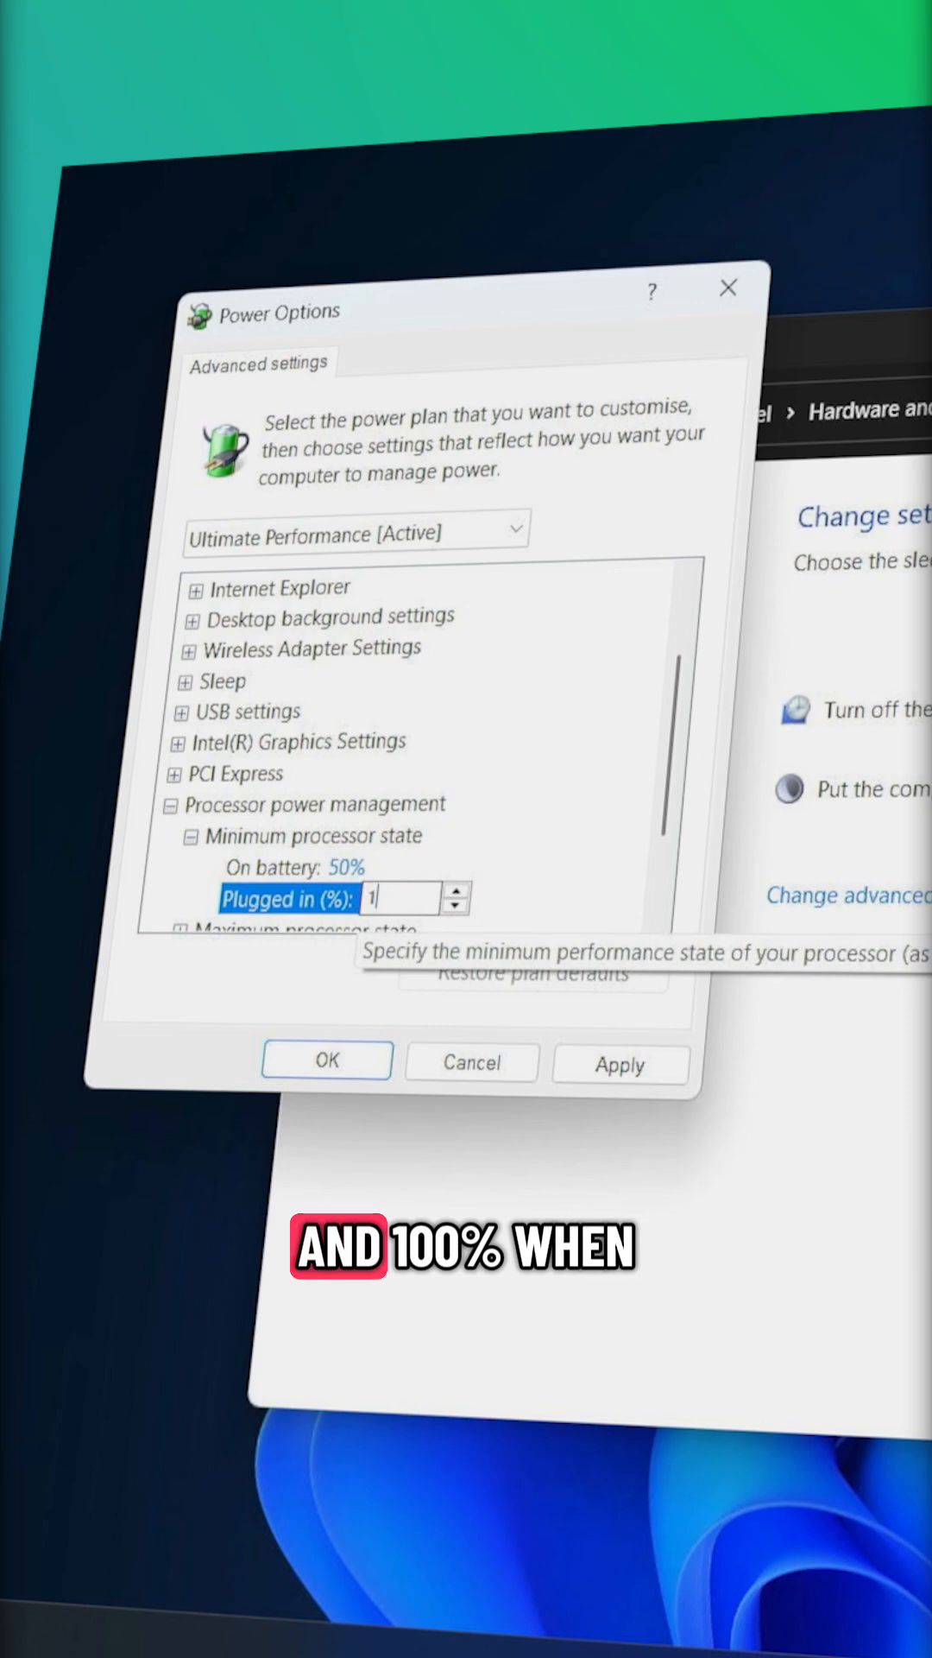
{"action": "type", "text": "00"}
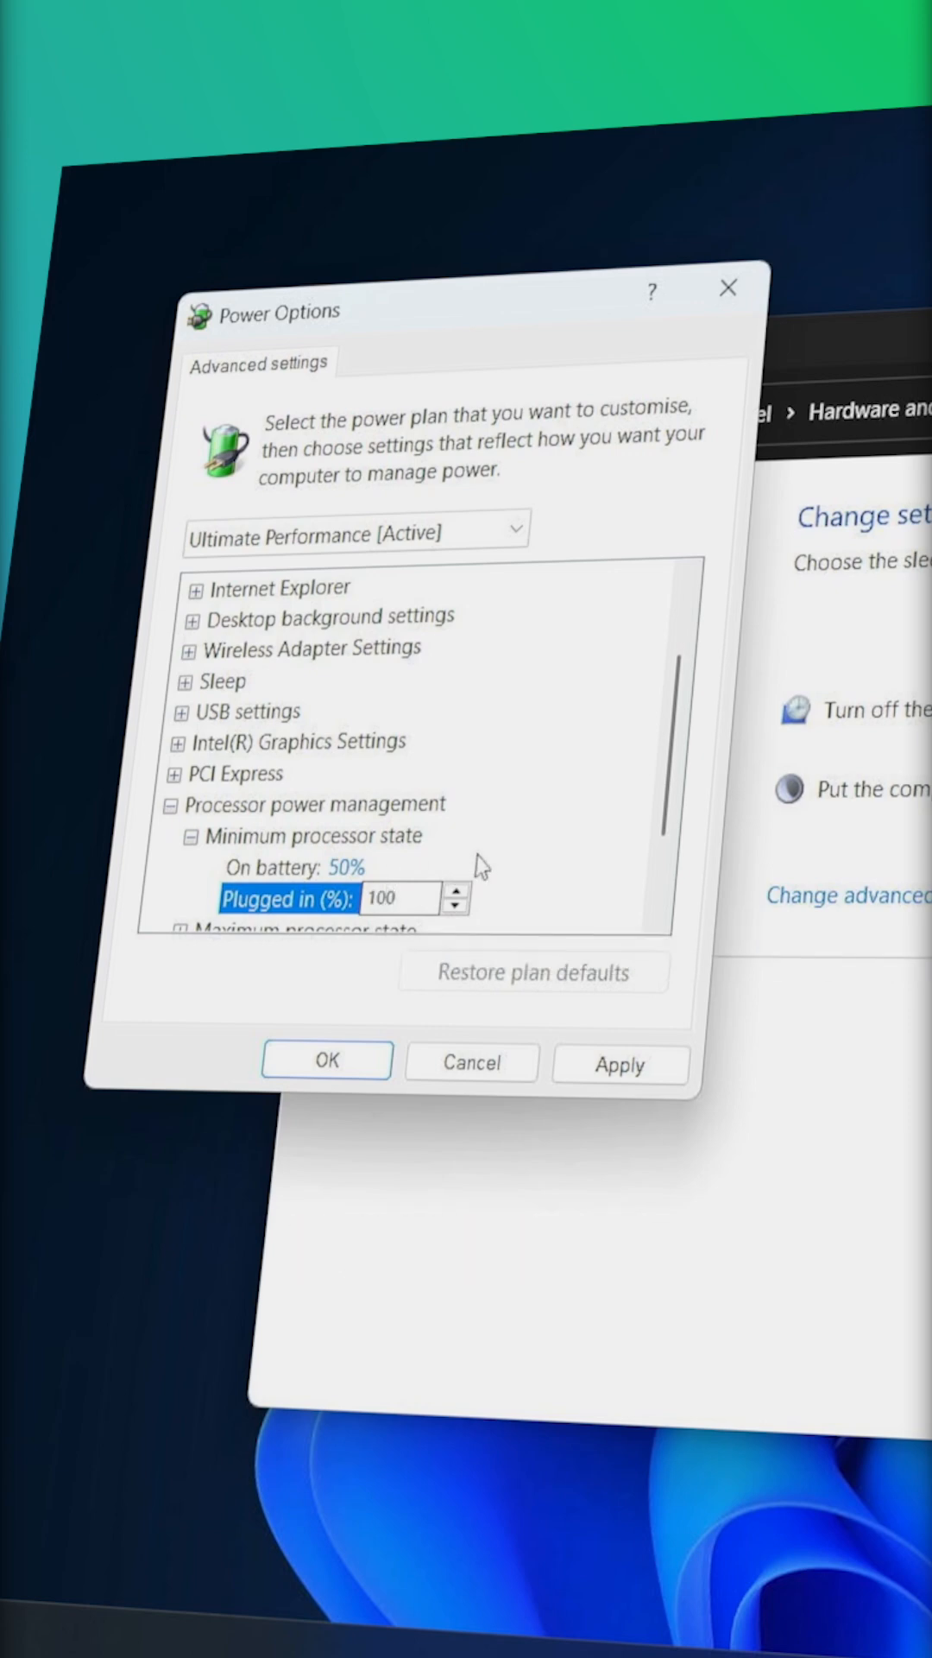
Step: Set maximum processor state to 100% on battery and 100% plugged in
{"action": "scroll", "scroll_direction": "down", "scroll_amount": 3}
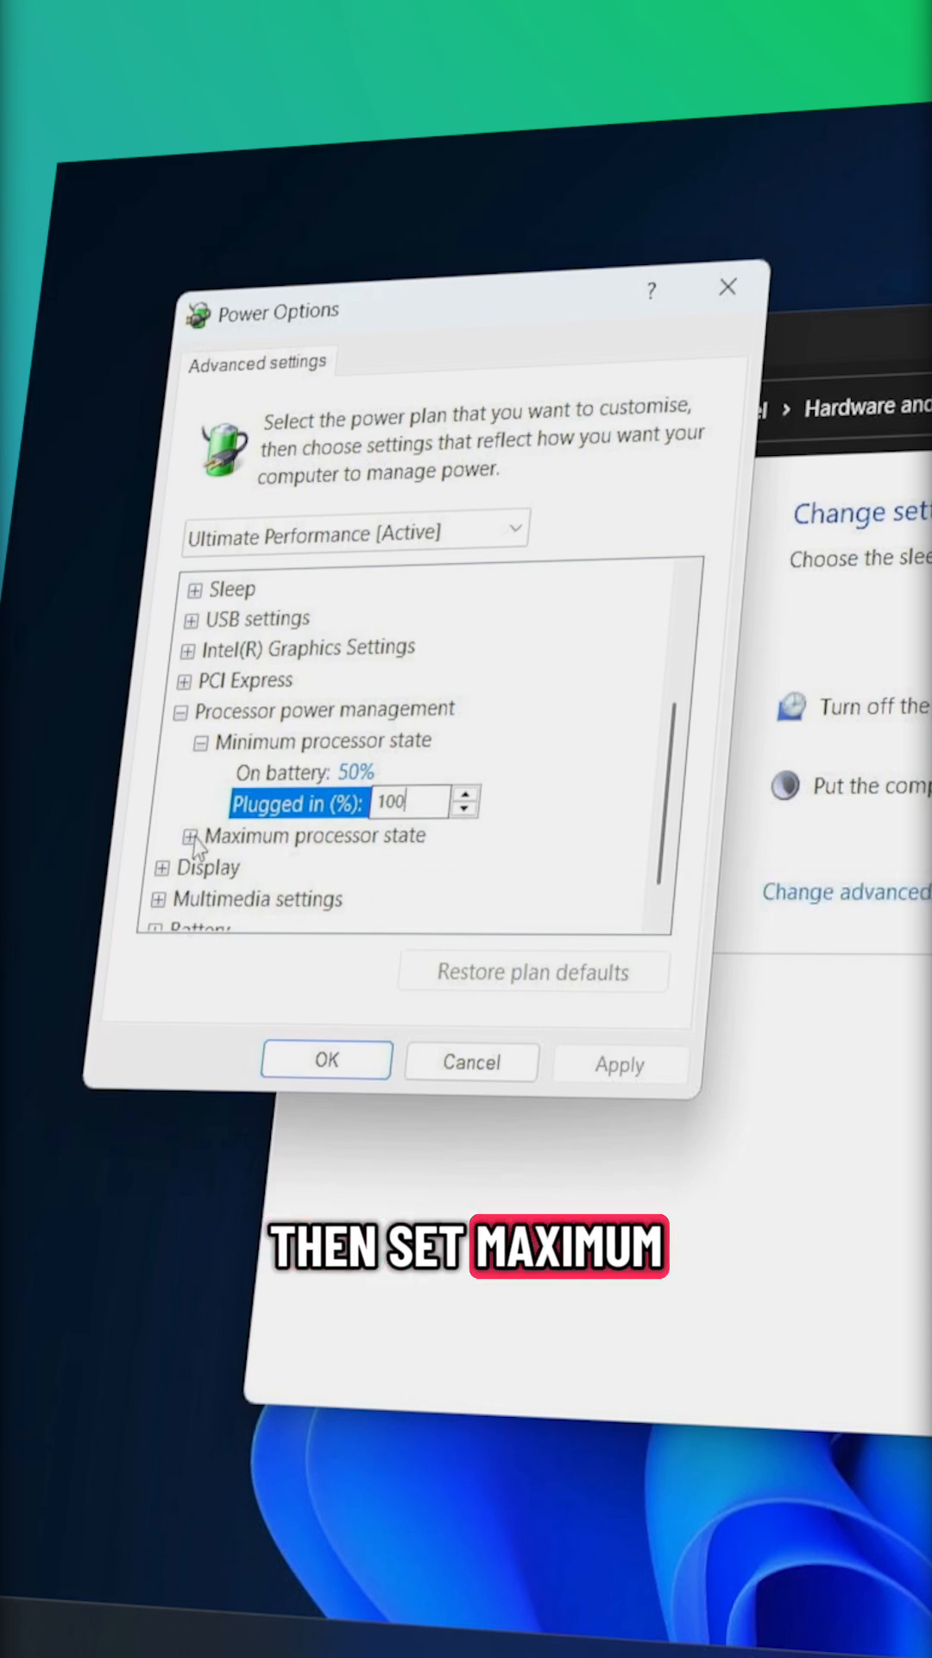
{"action": "left_click", "coordinate": [186, 834]}
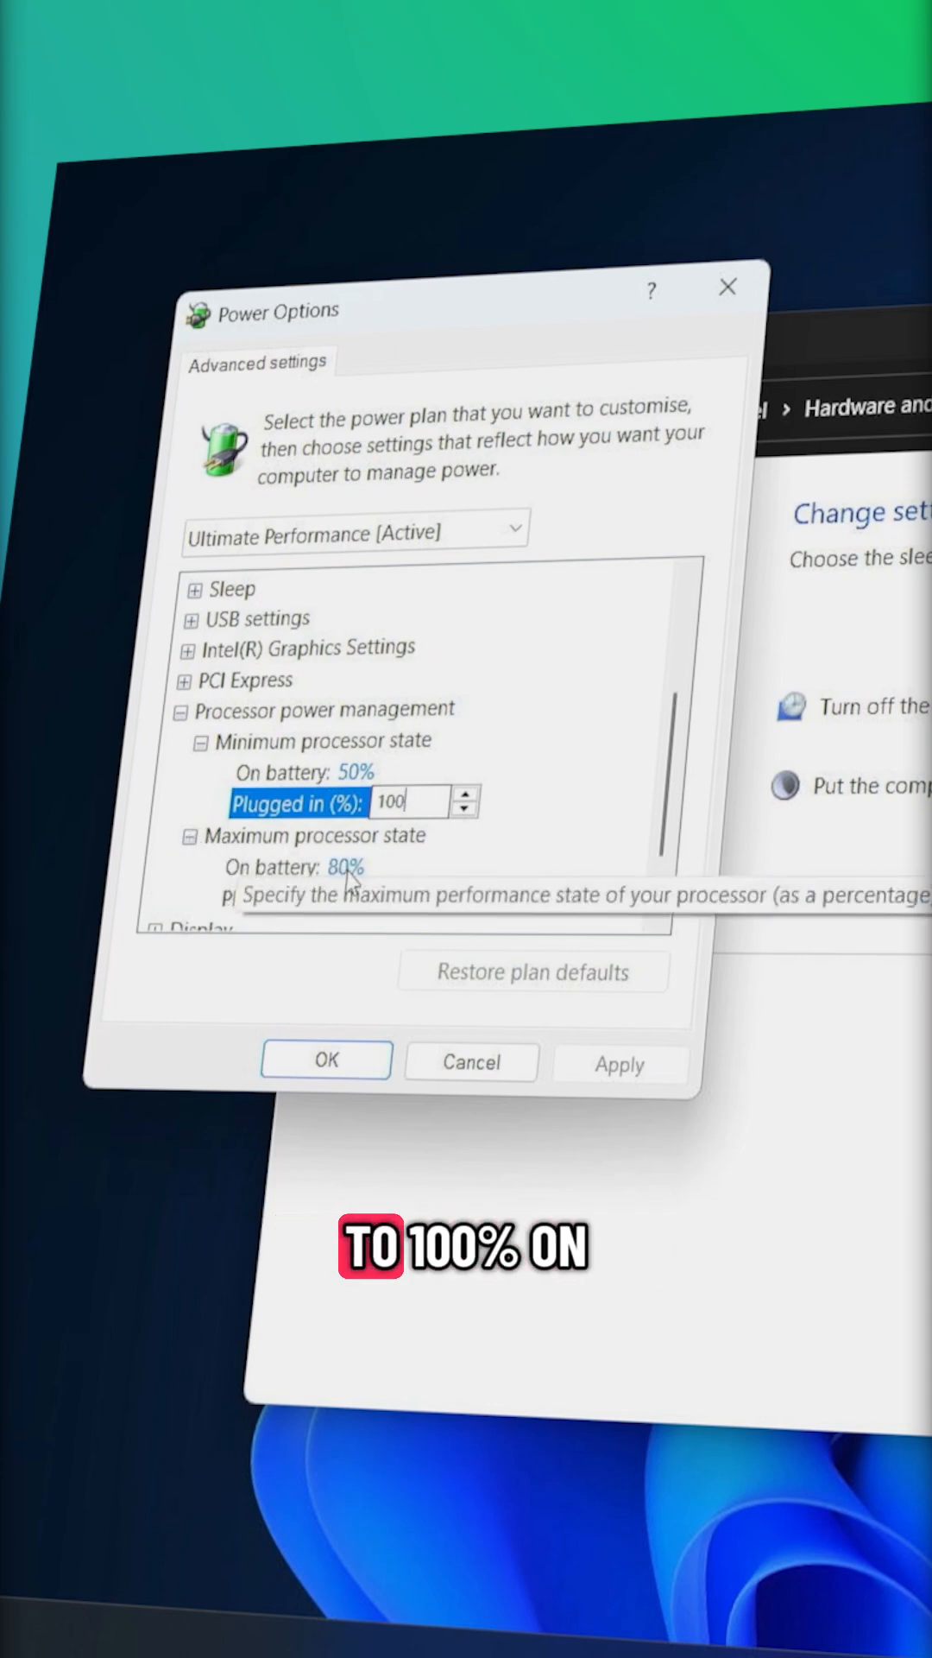
{"action": "left_click", "coordinate": [318, 865]}
{"action": "type", "text": "100"}
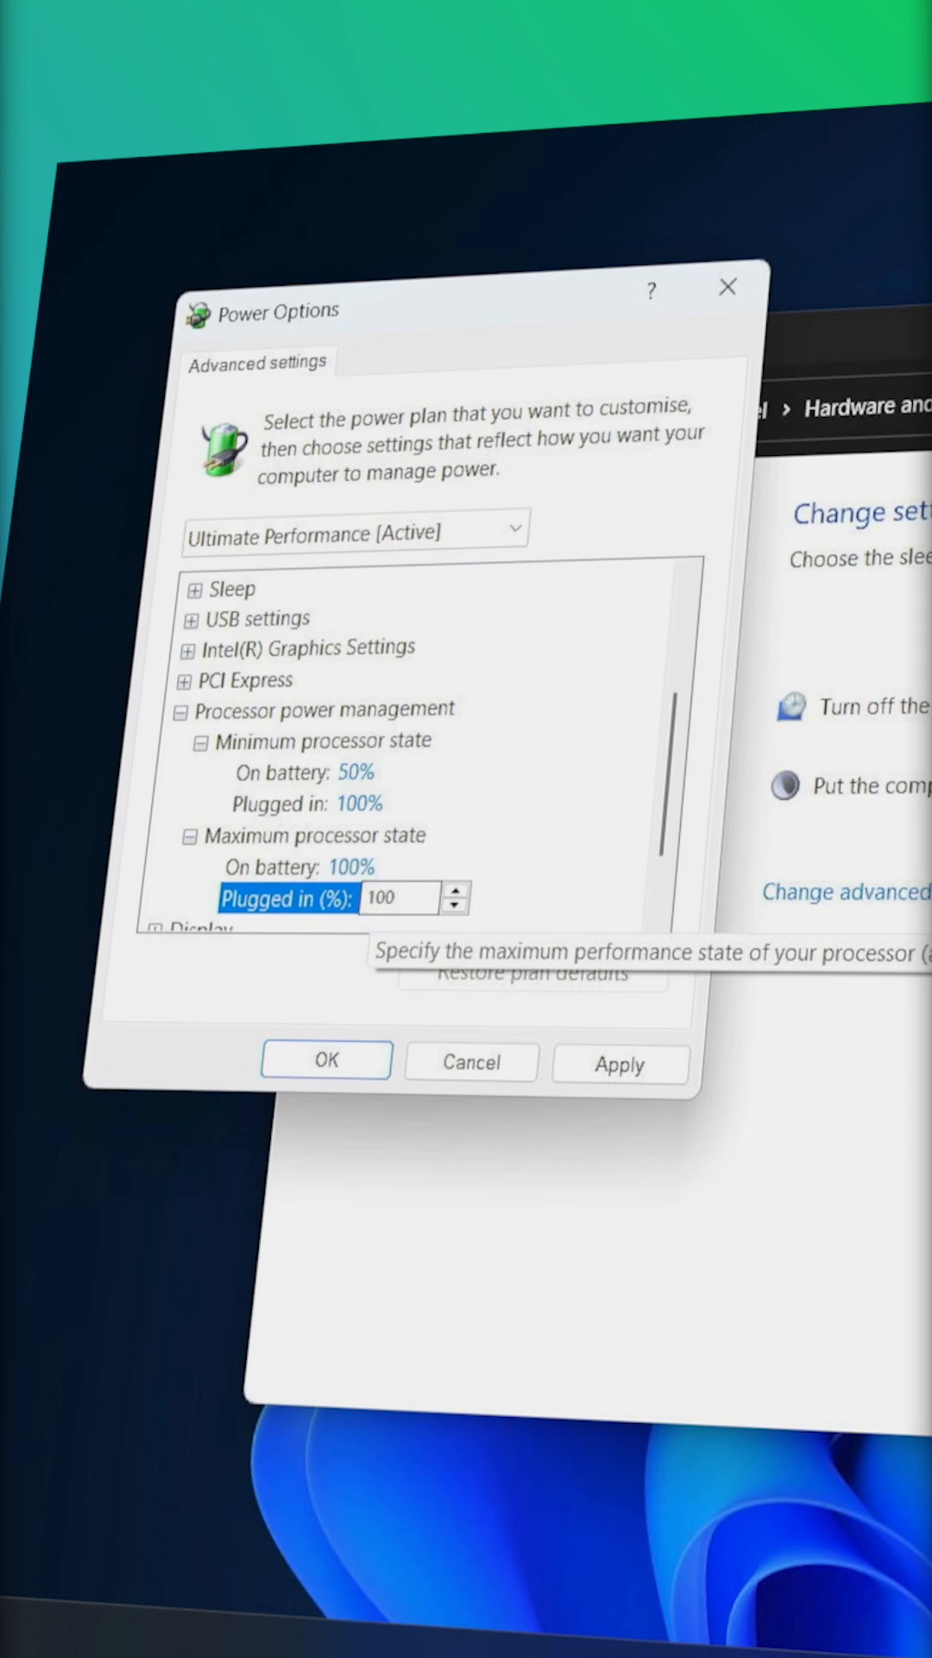
{"action": "mouse_move", "coordinate": [186, 687]}
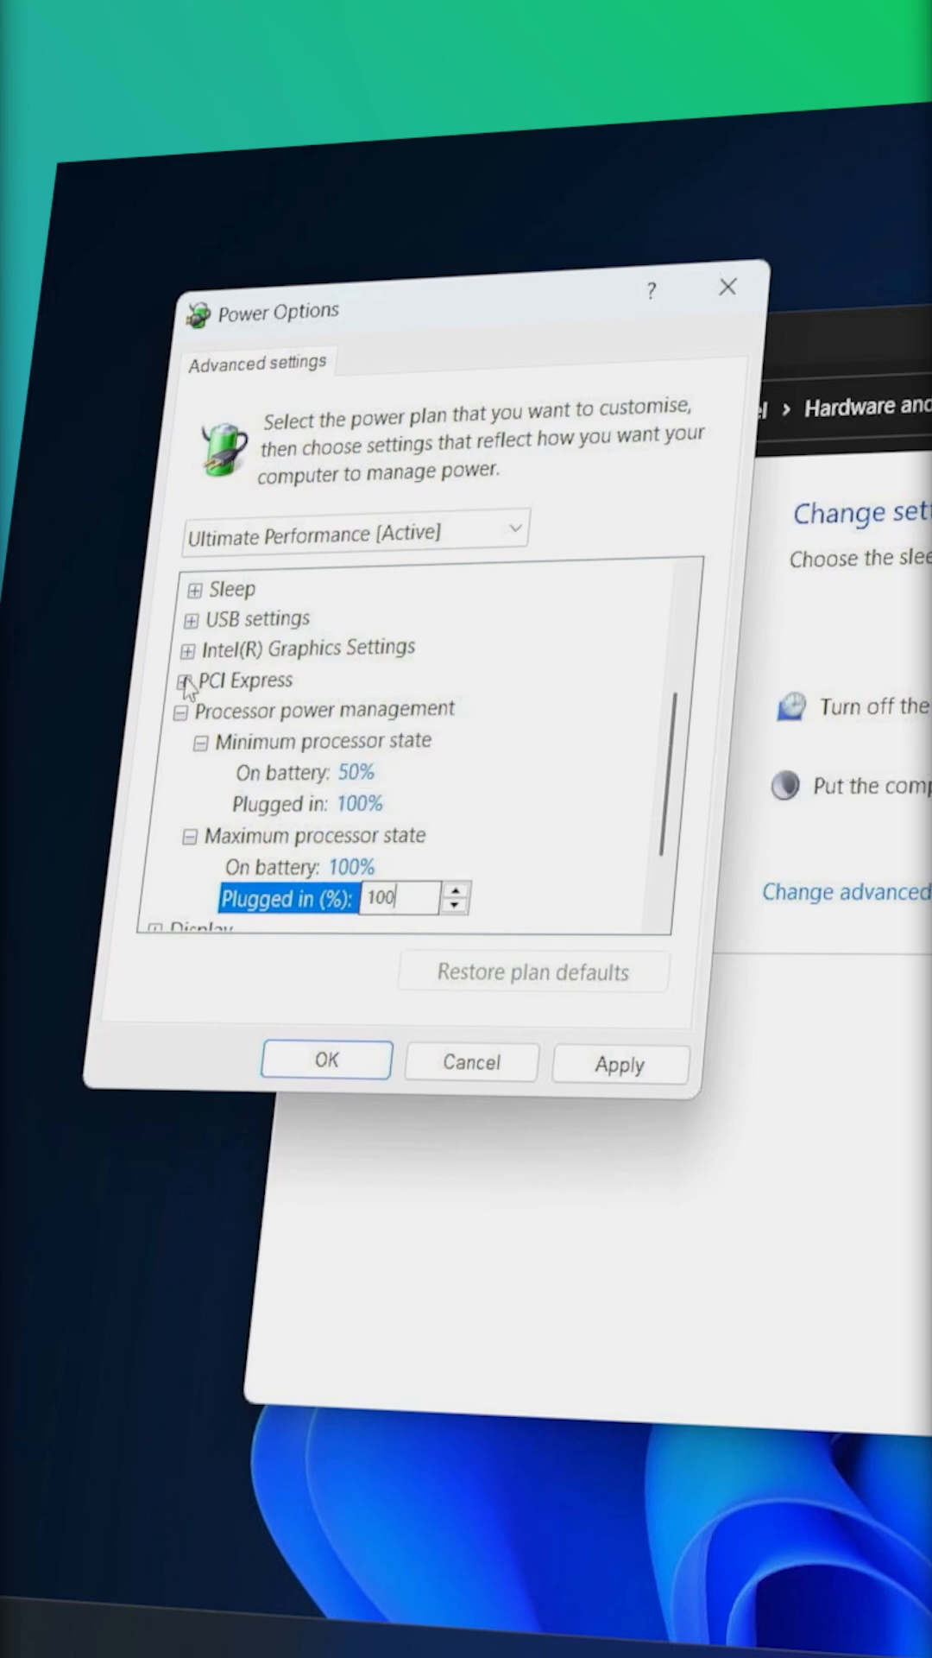
Step: Set PCI Express Link State Power Management to Off on battery and plugged in, then save with OK
{"action": "left_click", "coordinate": [189, 679]}
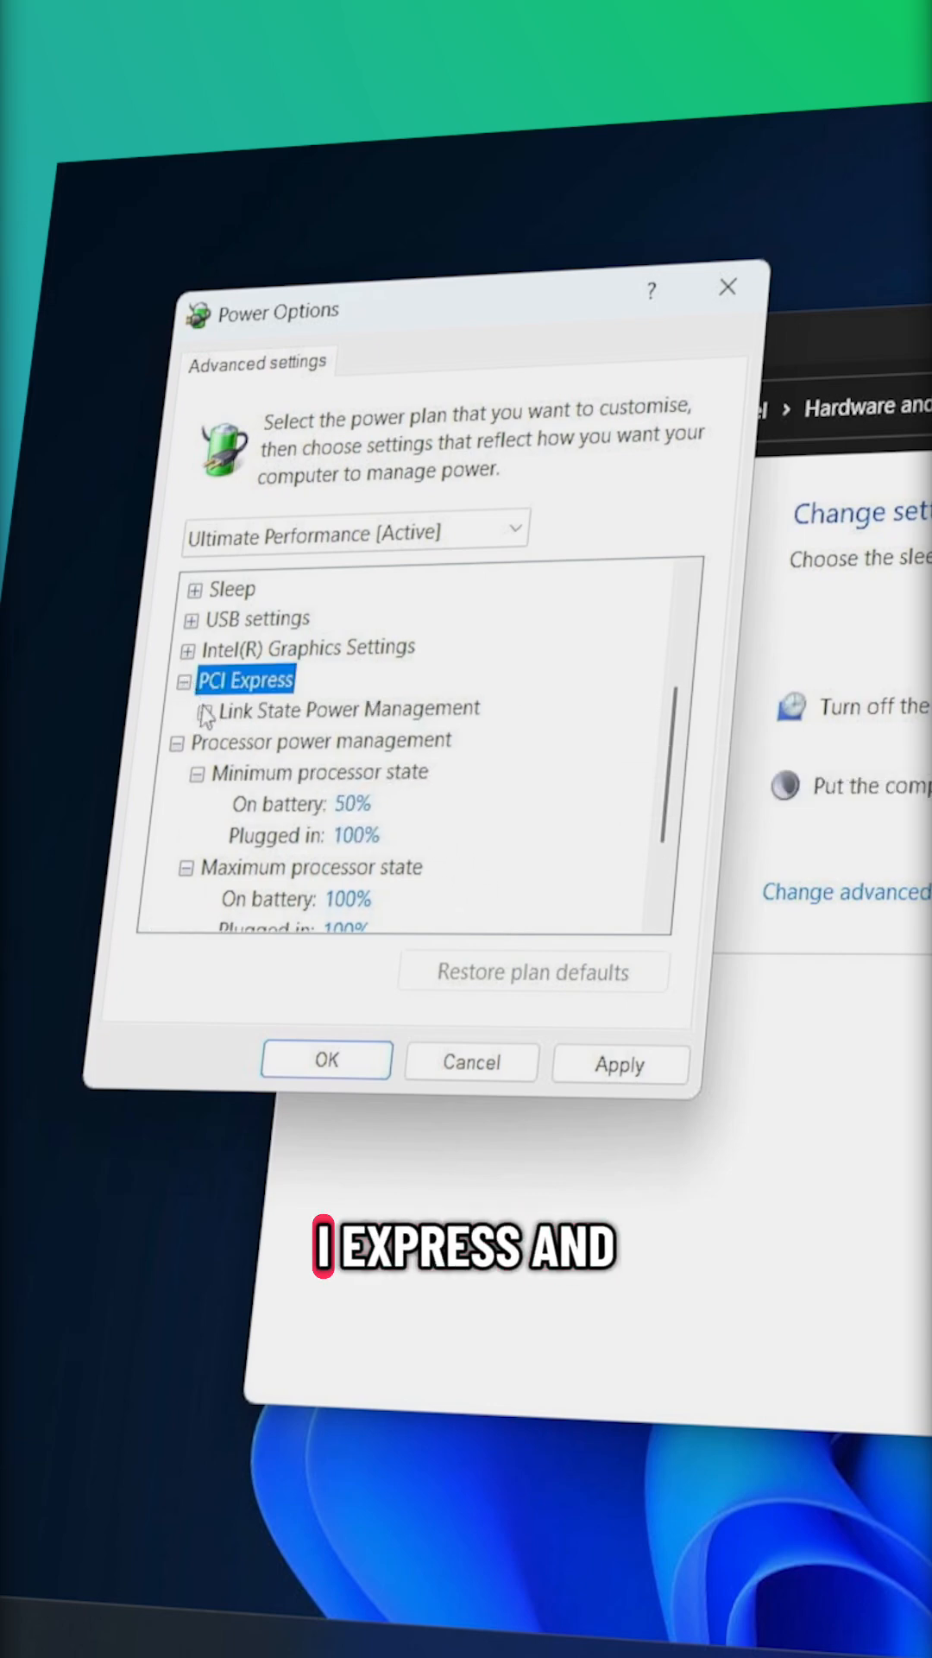
{"action": "left_click", "coordinate": [207, 708]}
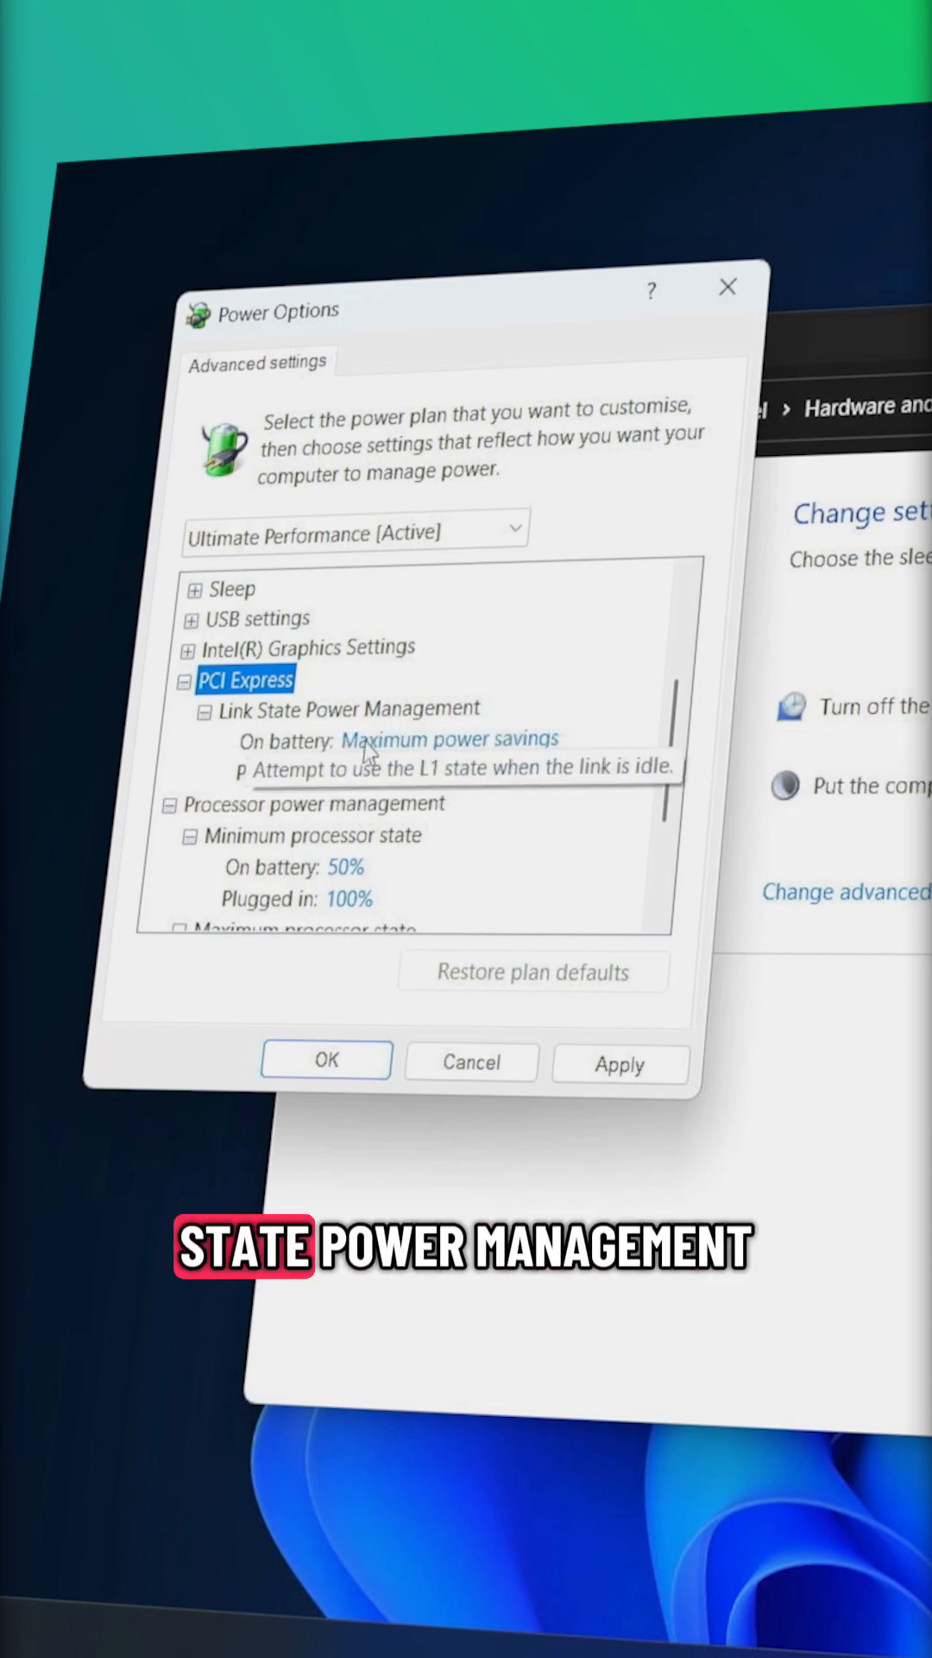
{"action": "left_click", "coordinate": [454, 738]}
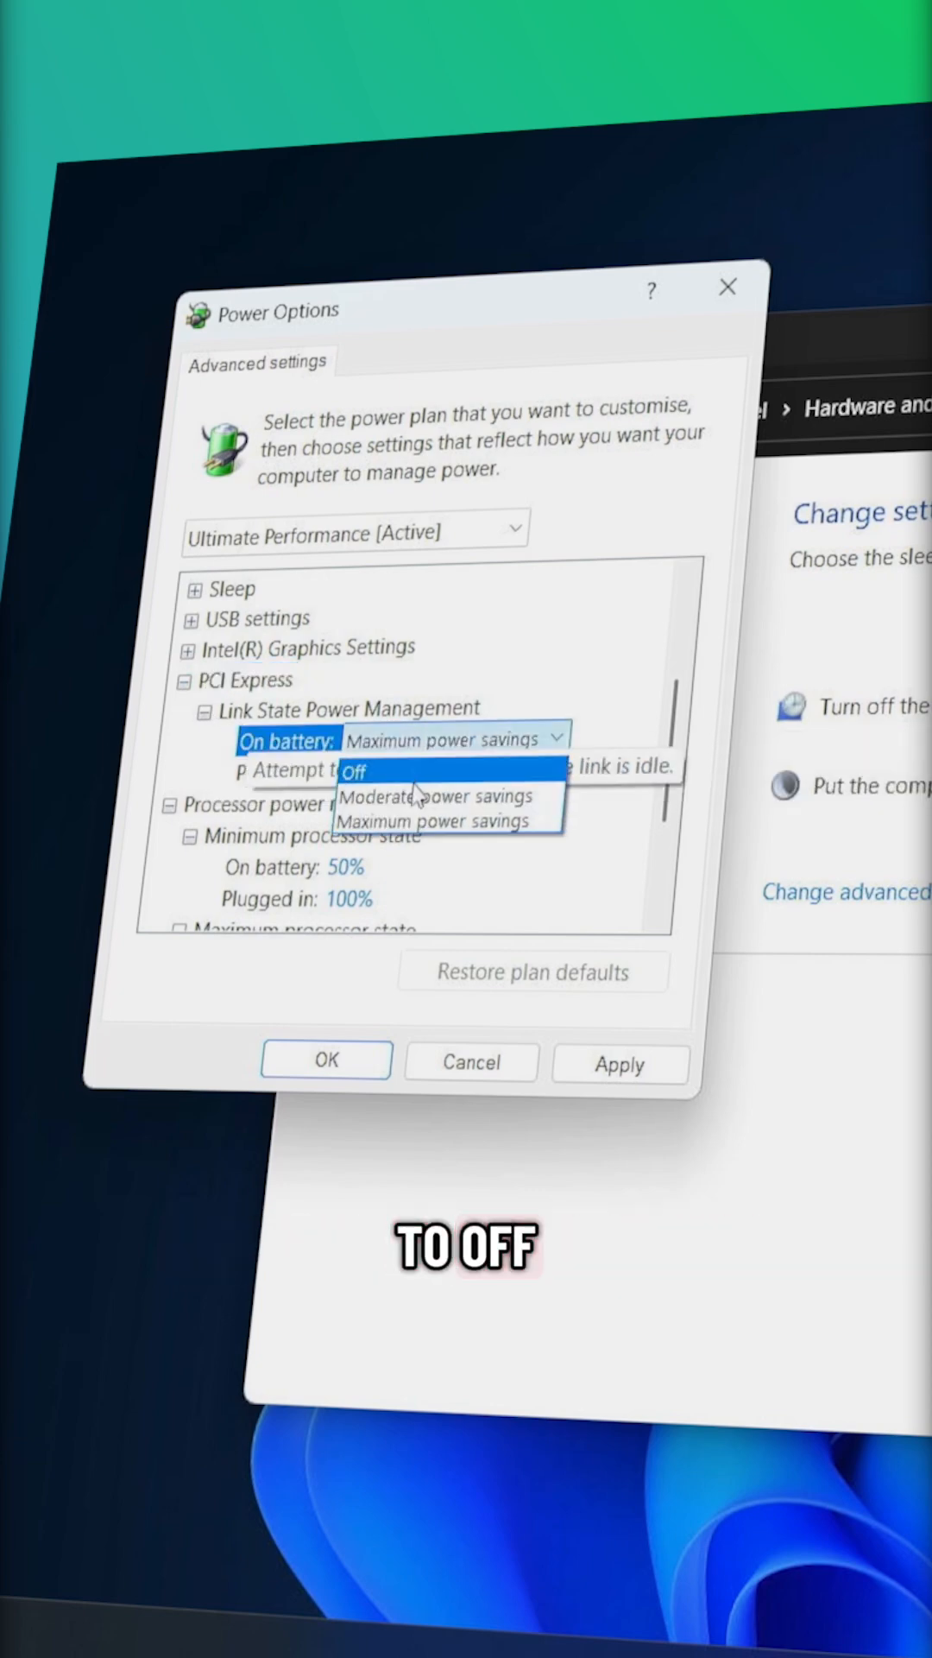
{"action": "left_click", "coordinate": [361, 768]}
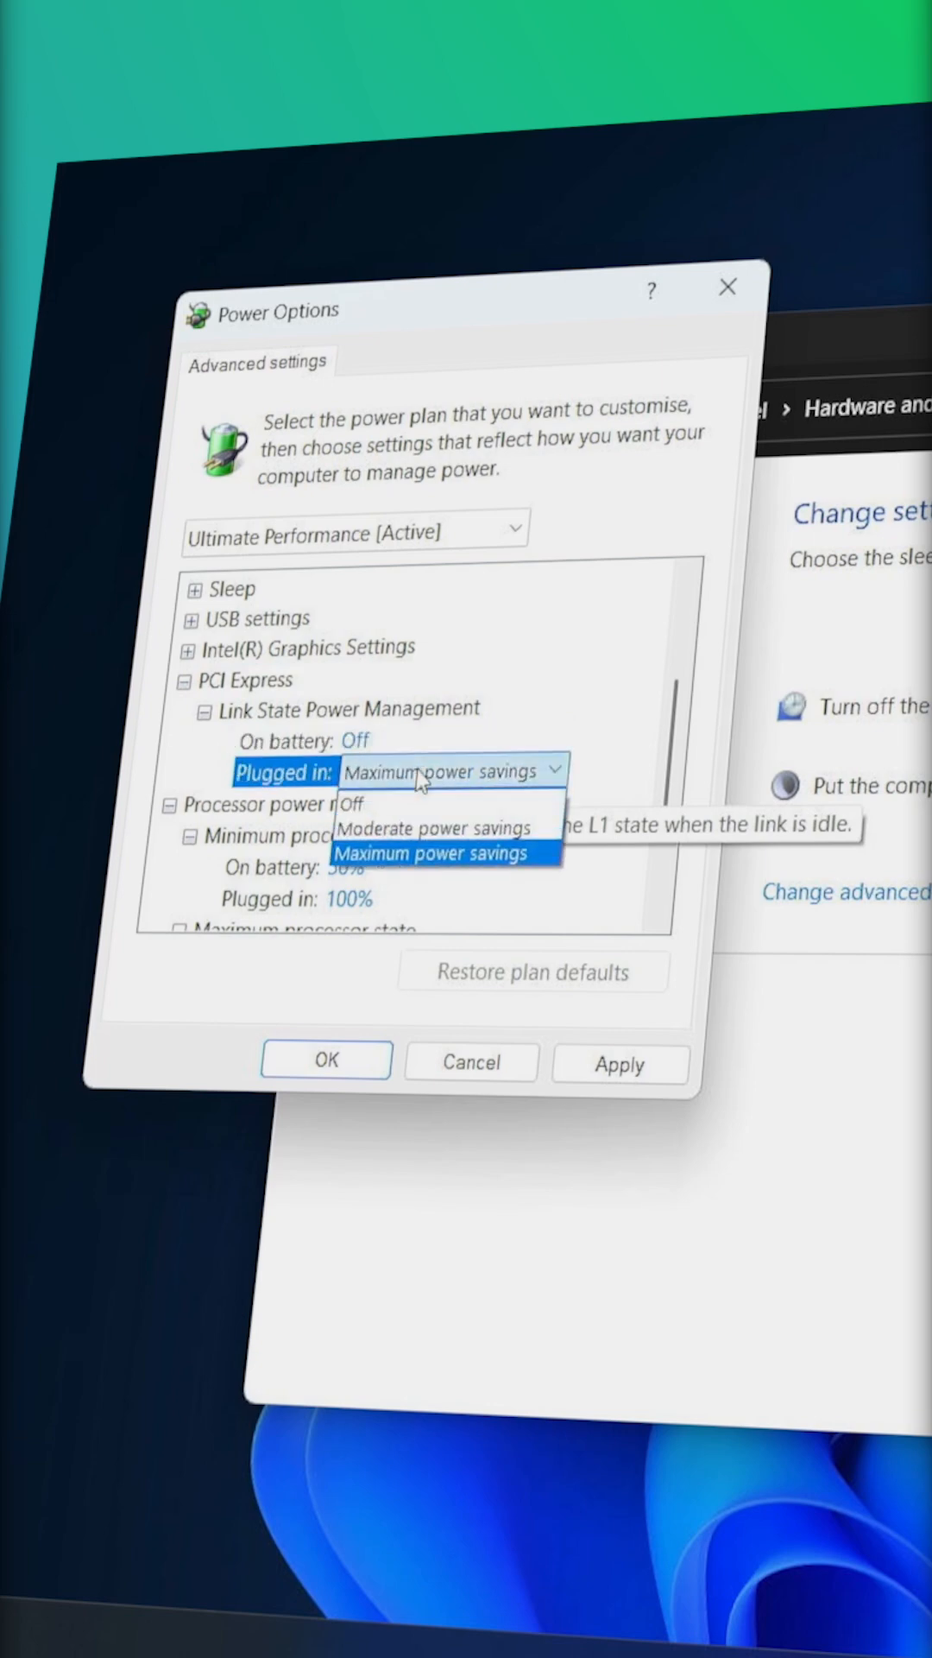
{"action": "left_click", "coordinate": [354, 803]}
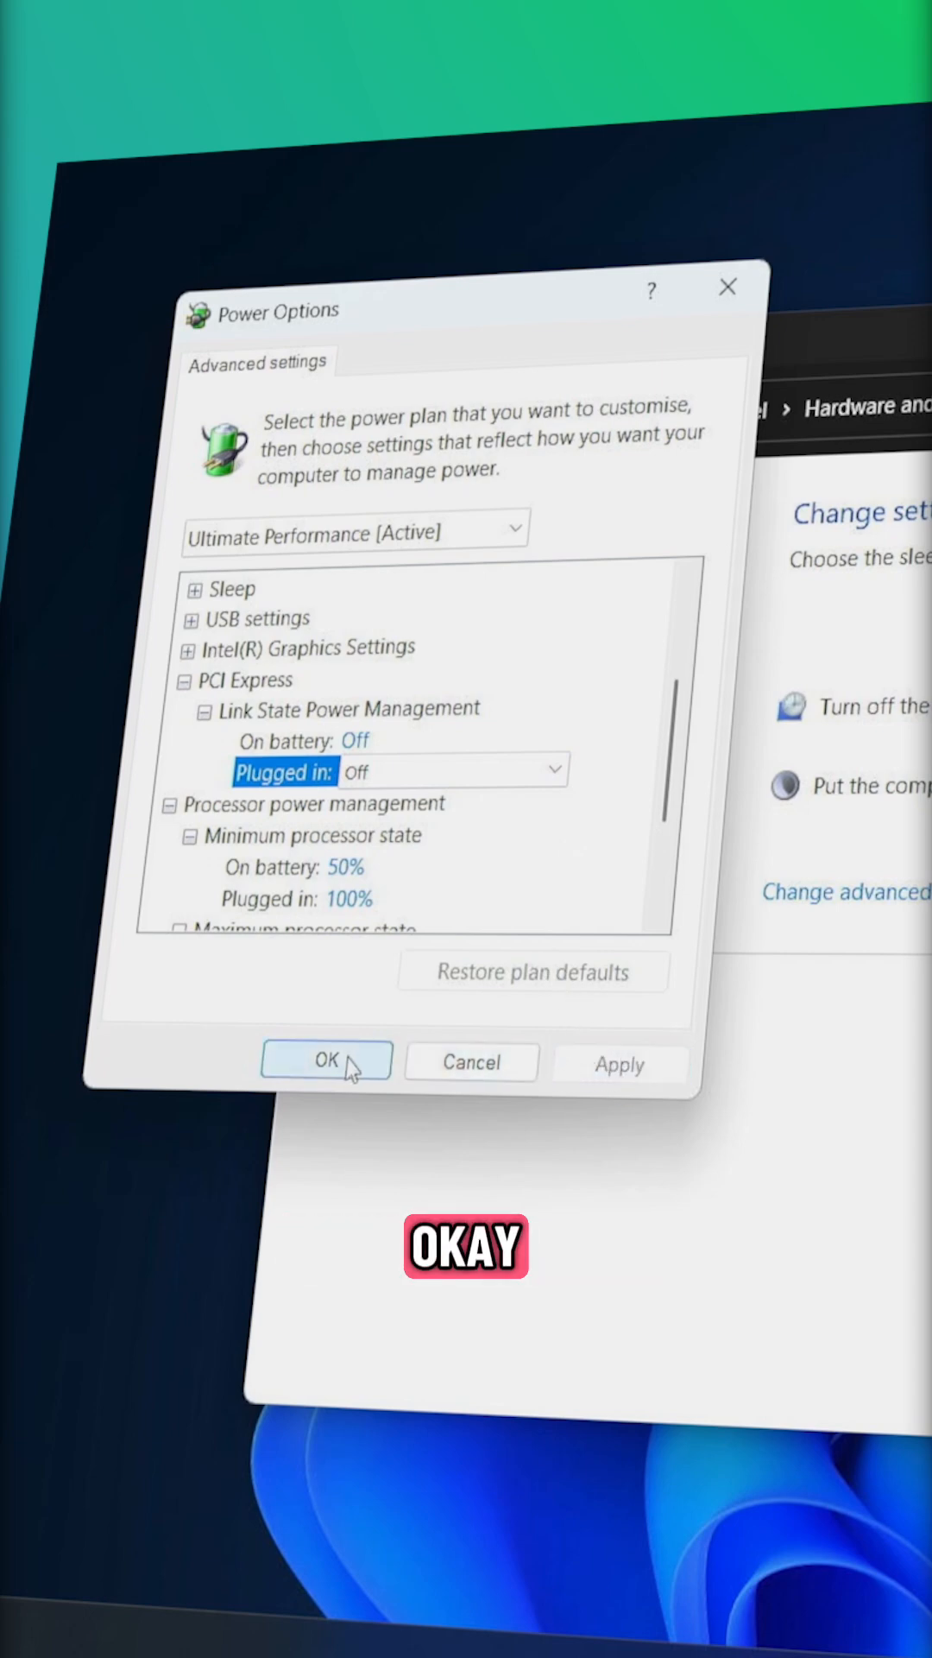
{"action": "left_click", "coordinate": [326, 1061]}
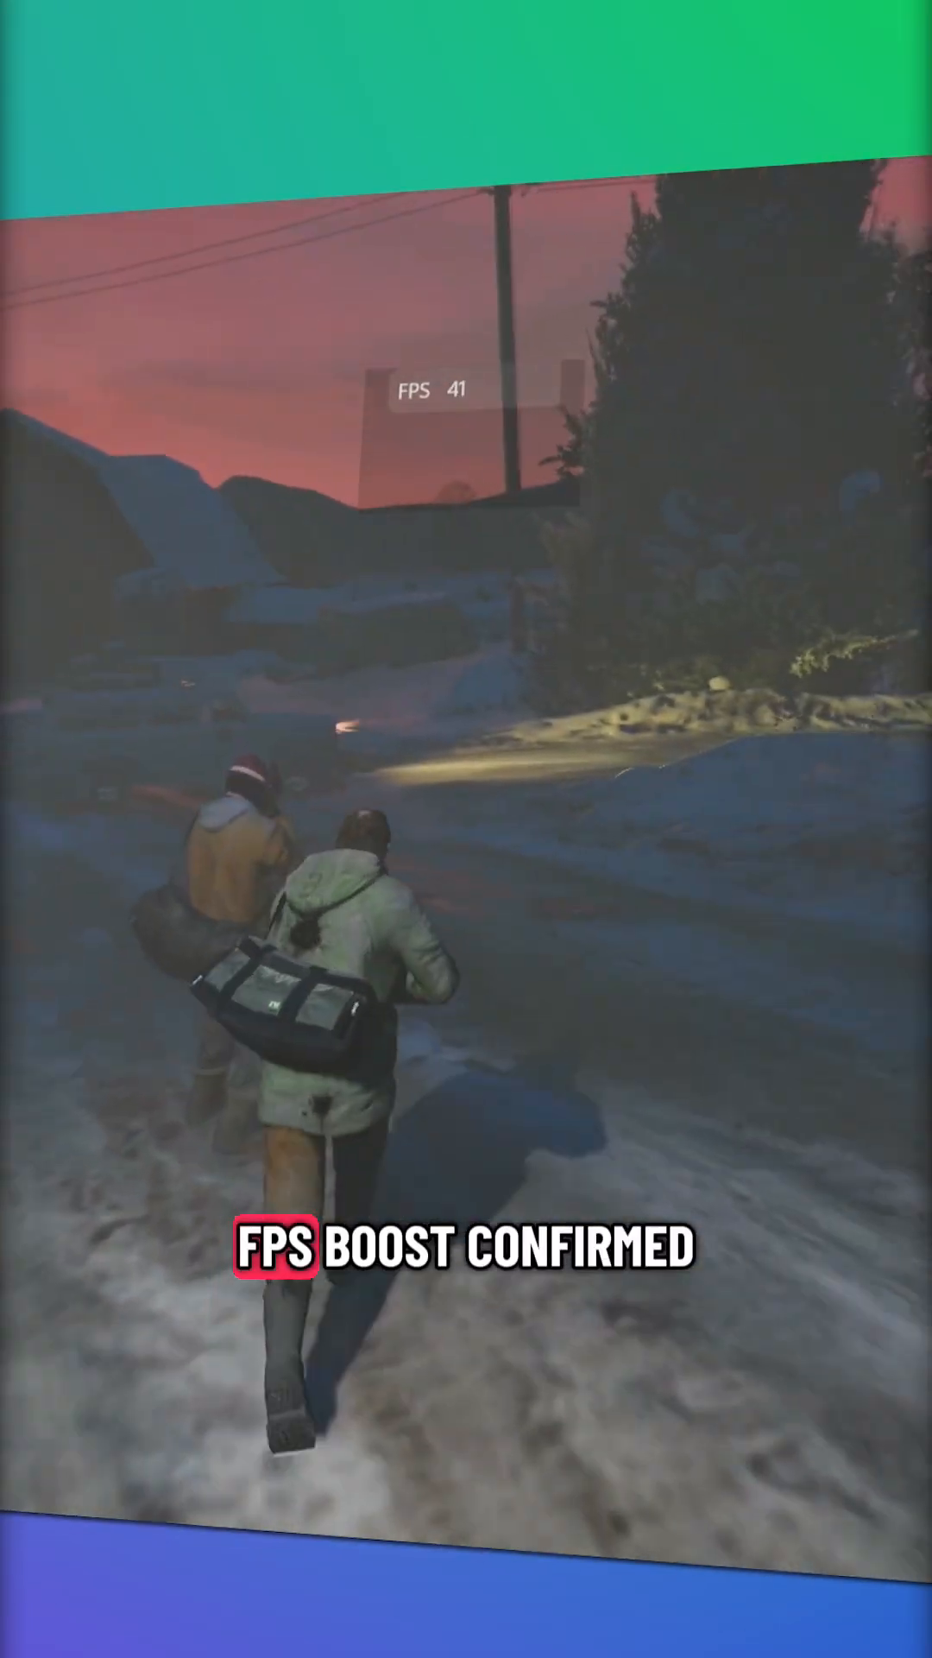